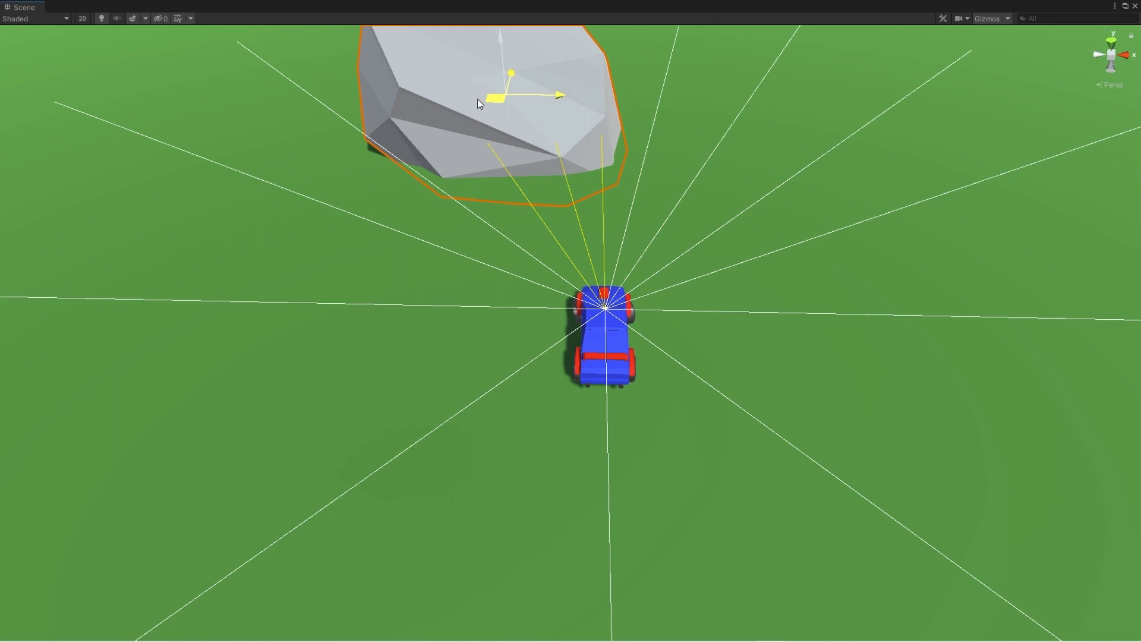
Step: Drag the rock from in front of the creature to its upper right, still inside the detecting rays
{"action": "left_click_drag", "start_coordinate": [509, 95], "coordinate": [452, 120]}
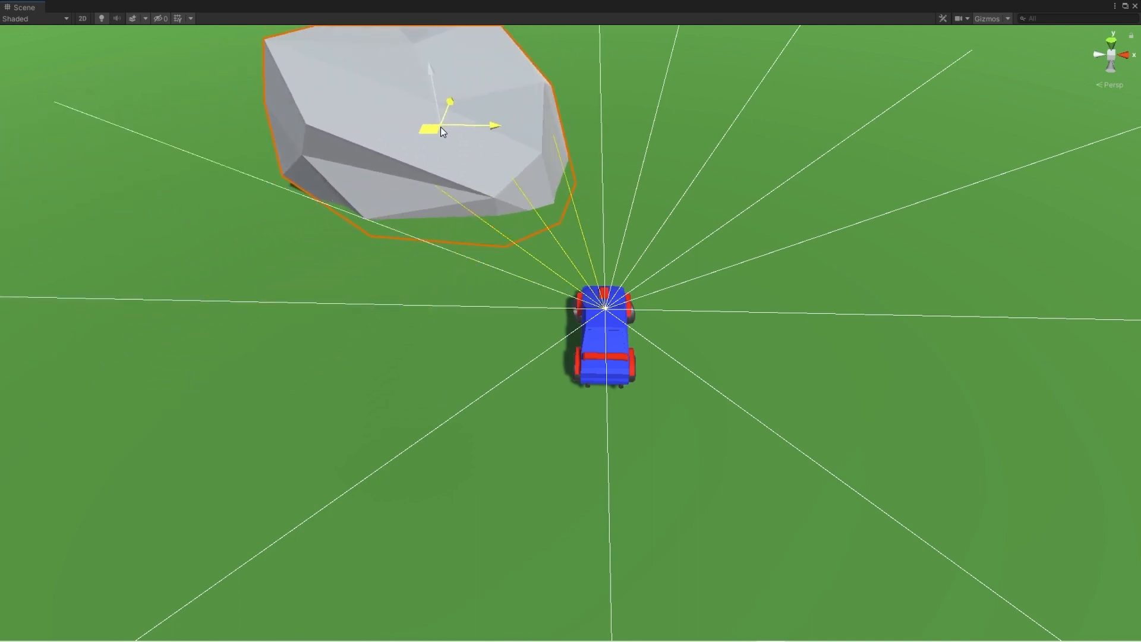
{"action": "left_click_drag", "start_coordinate": [441, 131], "coordinate": [819, 180]}
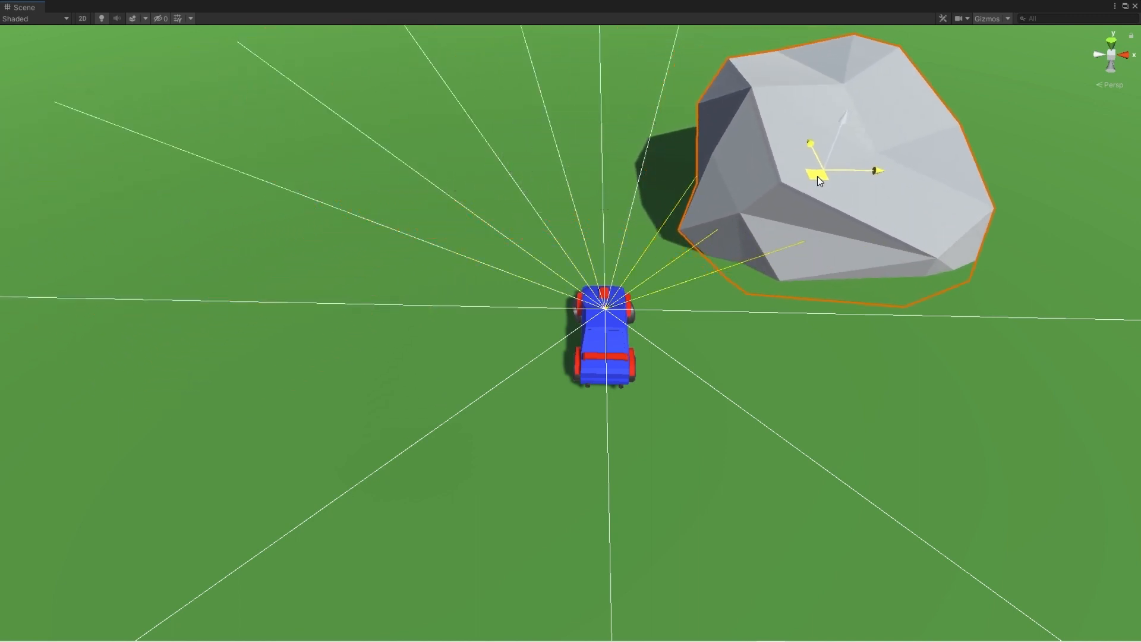